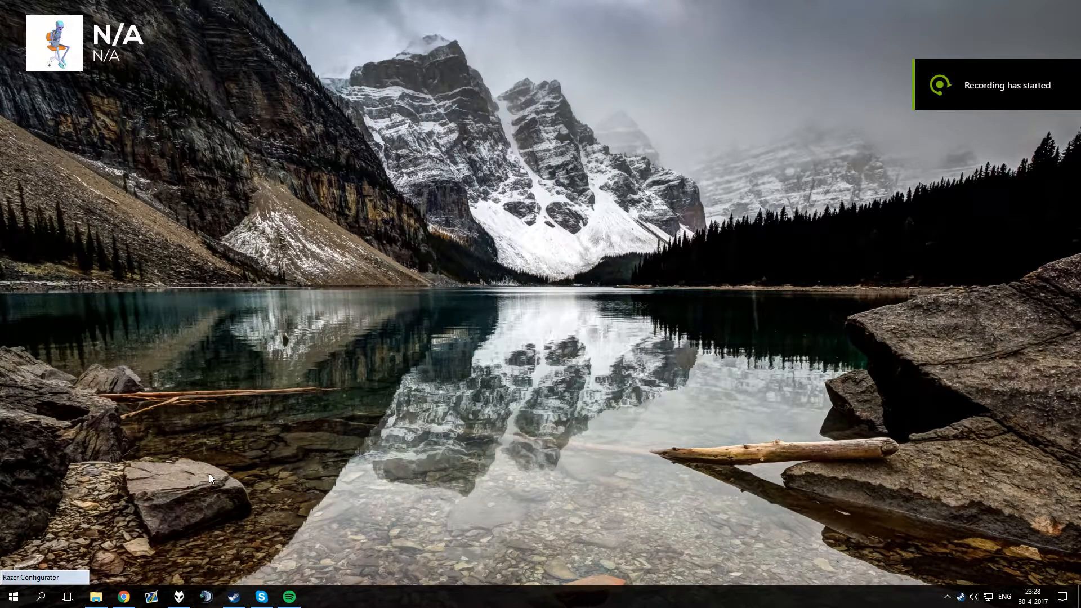
mouse_move(263, 443)
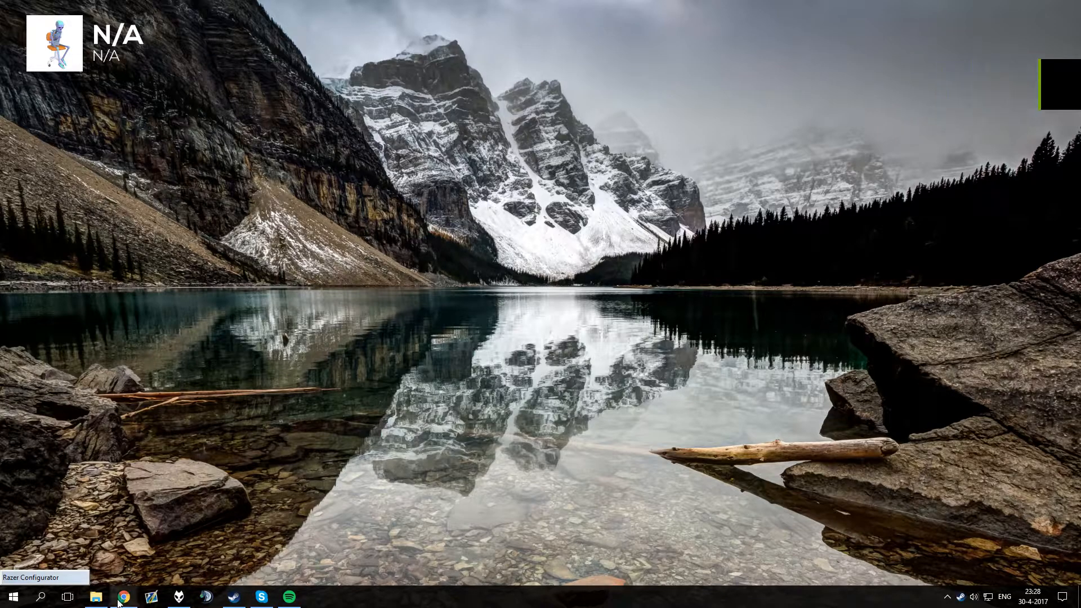
- Open Chrome and bring up Properties for Call of Duty: Black Ops in Steam
click(123, 596)
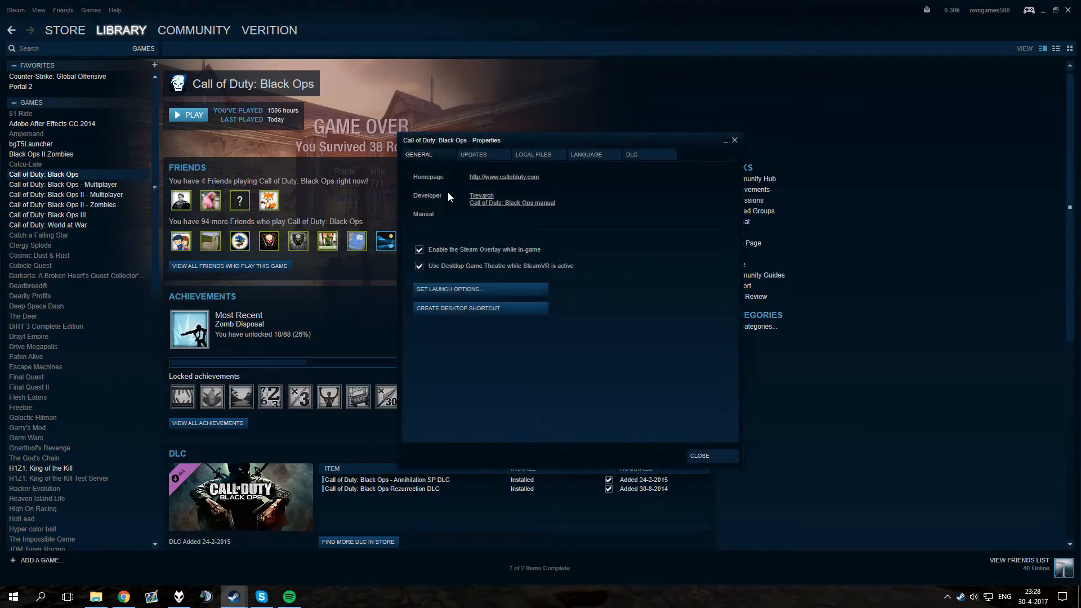
- Browse the Black Ops local files from the Local Files tab
click(533, 155)
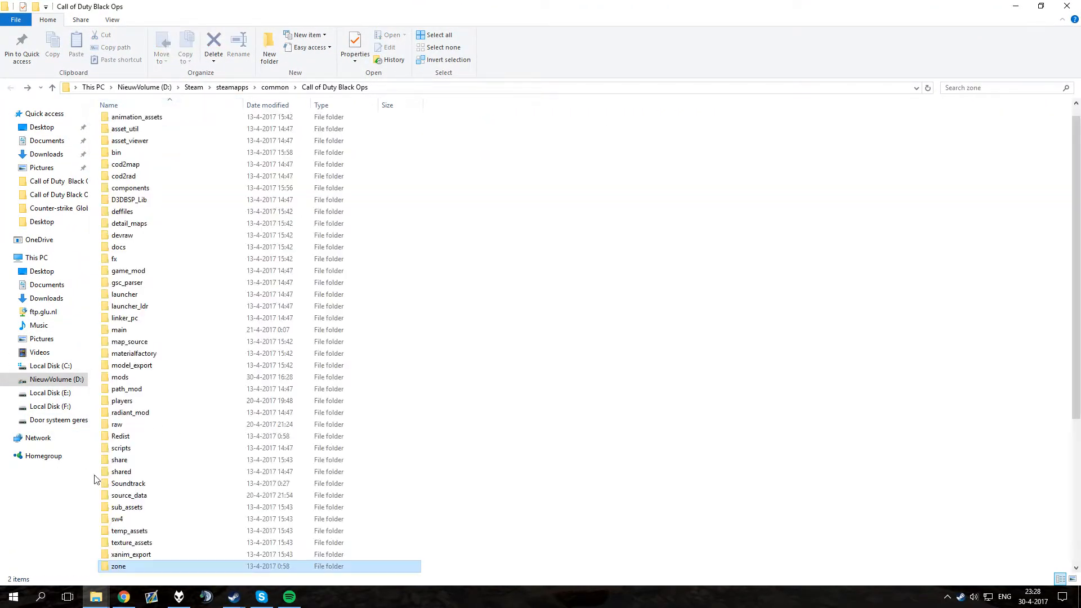
- In zone\Common, delete the old original backup and rename zombie_moon_patch.ff to 'zombie_moon_patch original.ff'
double_click(118, 565)
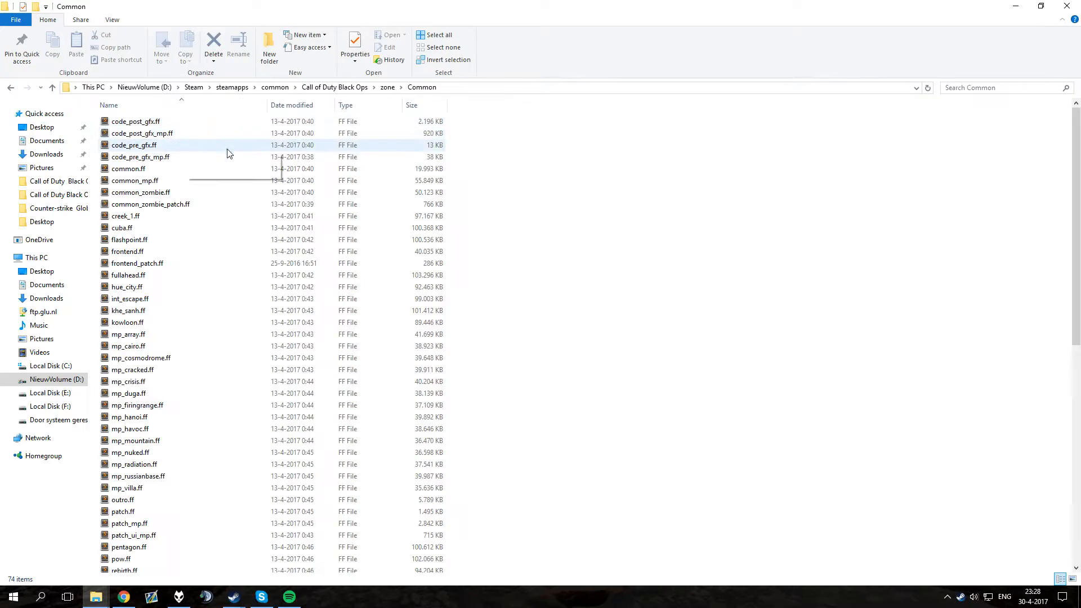
scroll(down, 3)
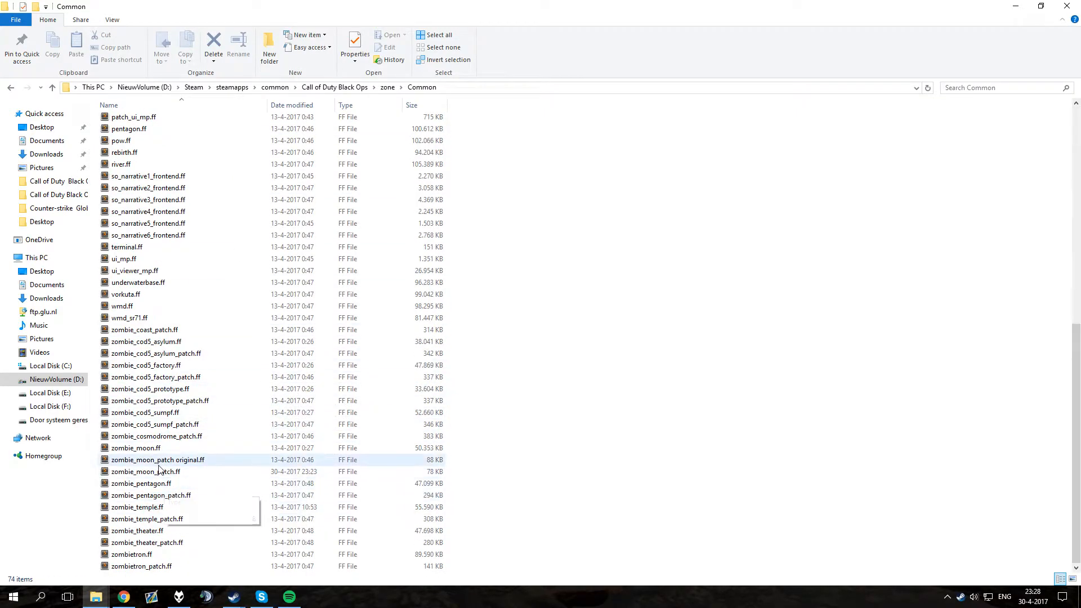
click(157, 460)
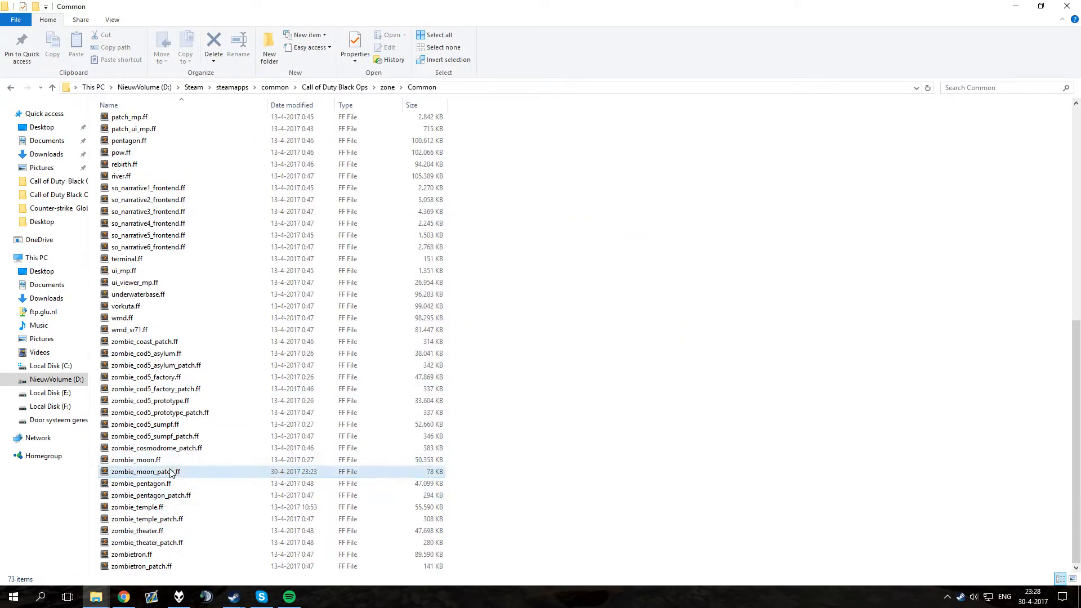
double_click(141, 472)
text( original)
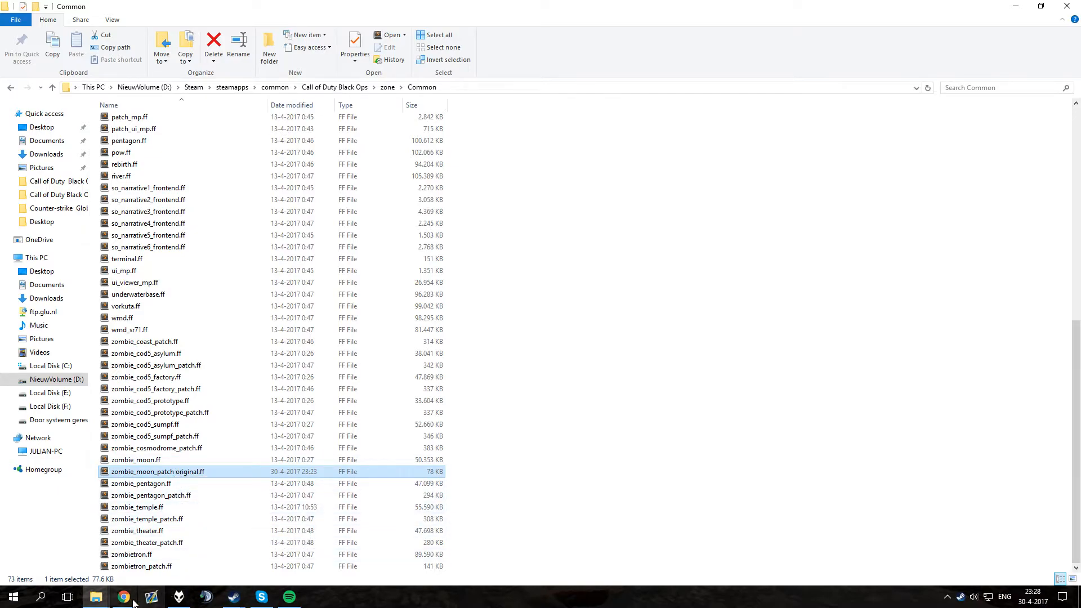
- Download zombie_moon_patch always jug.ff from Google Drive, then go to frecords.tk
click(123, 597)
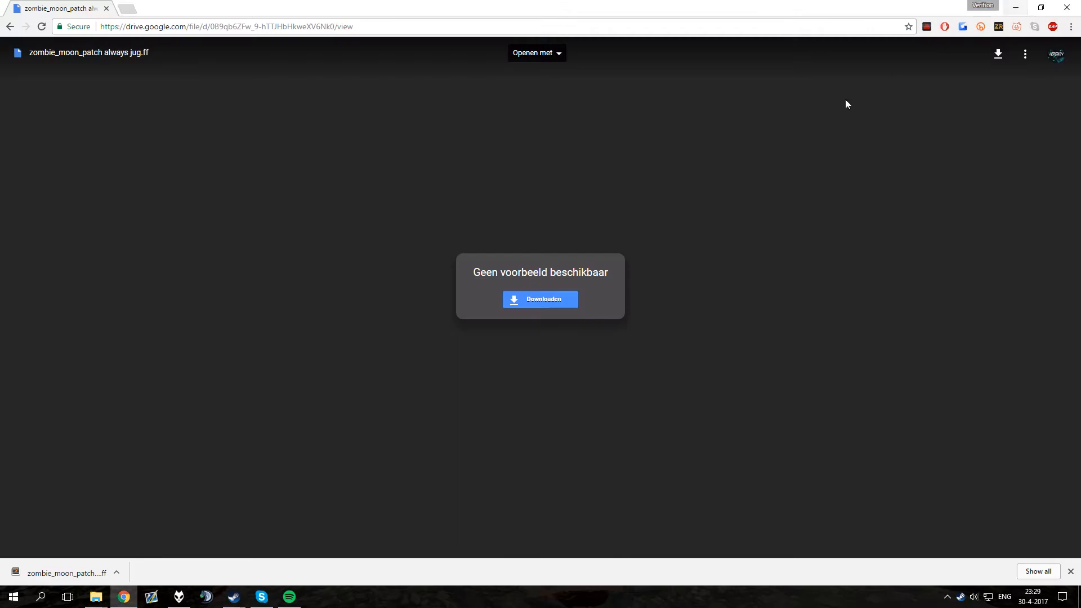
mouse_move(427, 265)
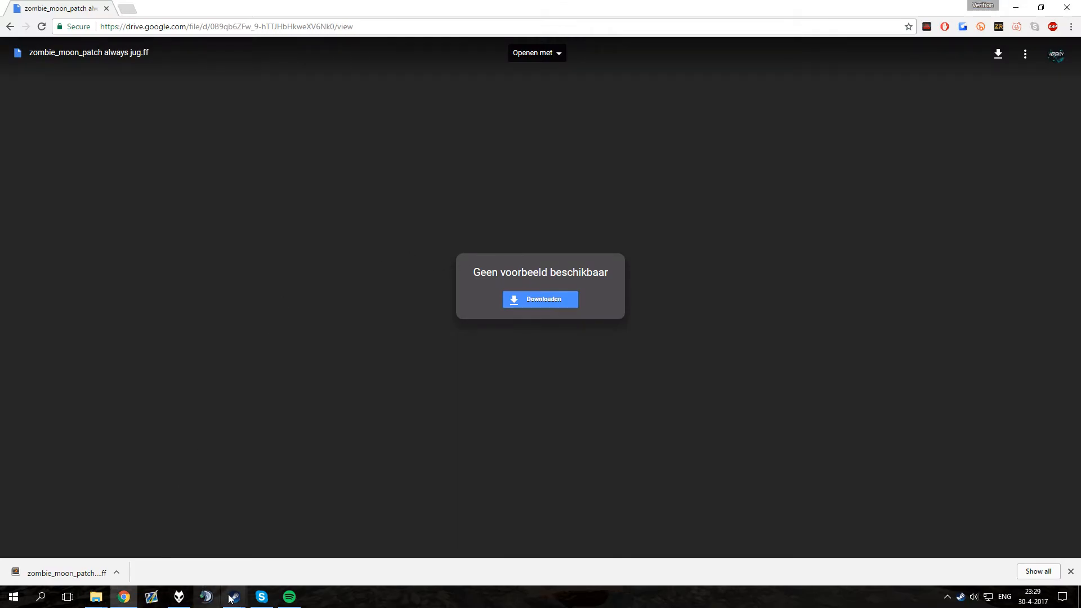
click(233, 597)
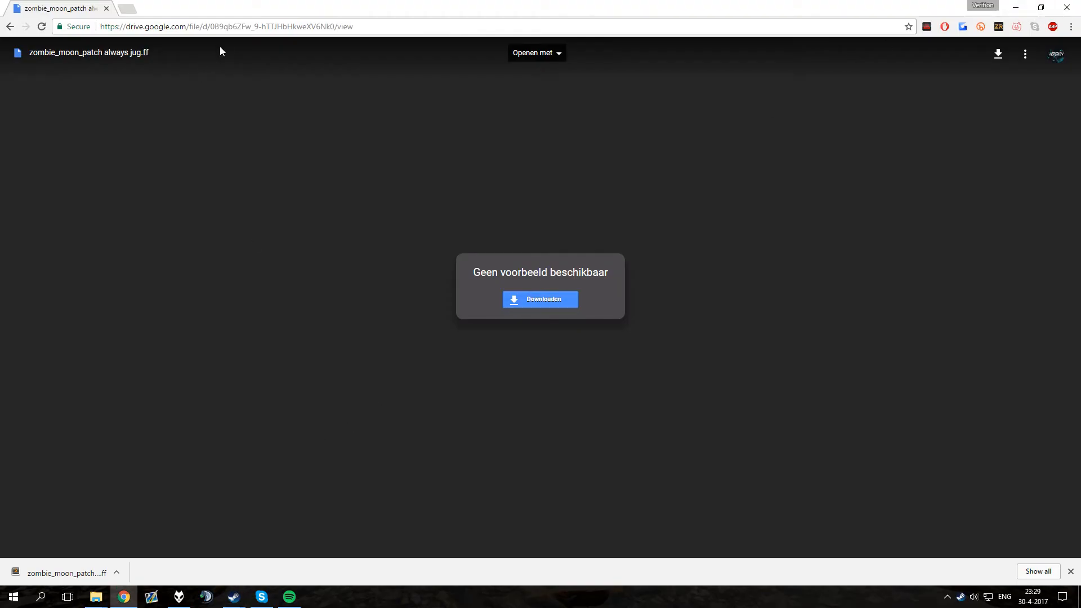
text(frecords.tk)
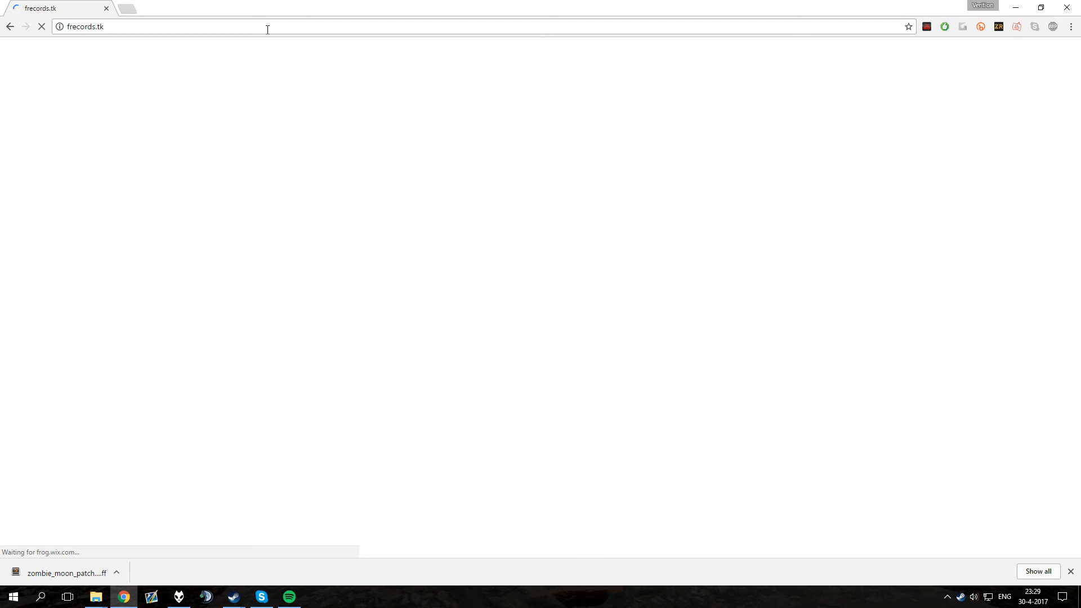